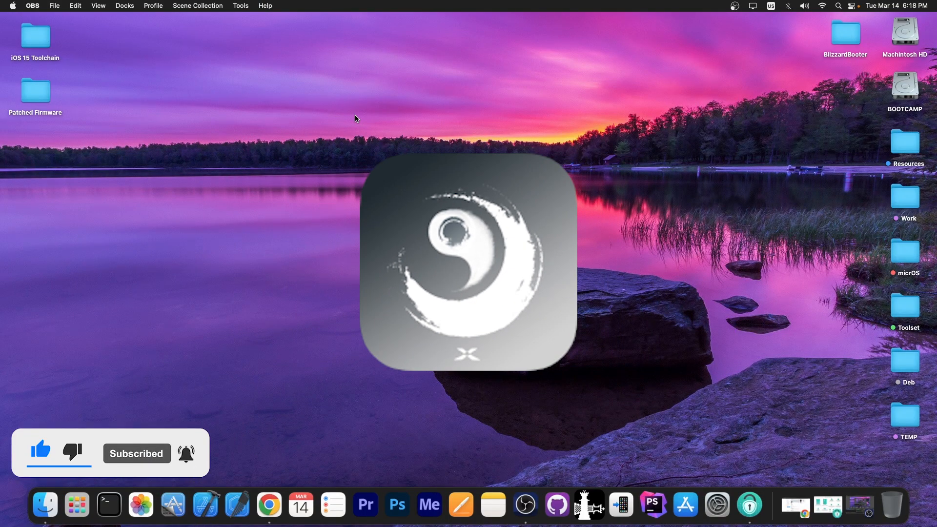
mouse_move(588, 504)
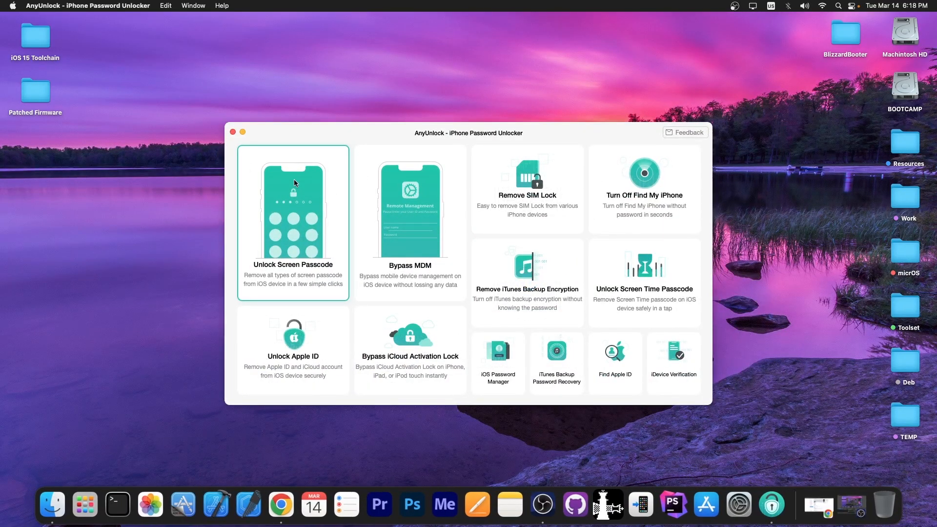
Step: Launch AnyUnlock so its home screen of iPhone unlocking tools appears
click(526, 180)
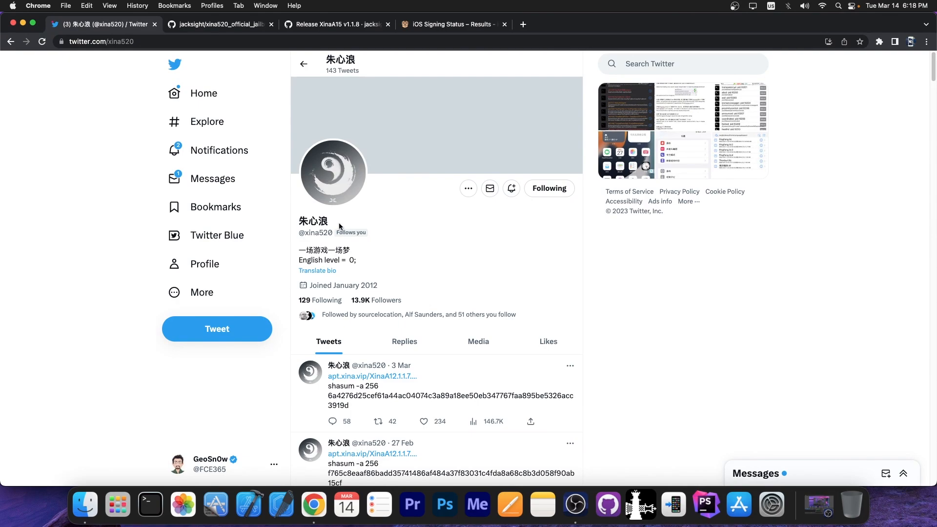
Step: Show the xina520 jailbreak repository's XinaA15 v1.1.8 release with its IPA download asset
click(220, 24)
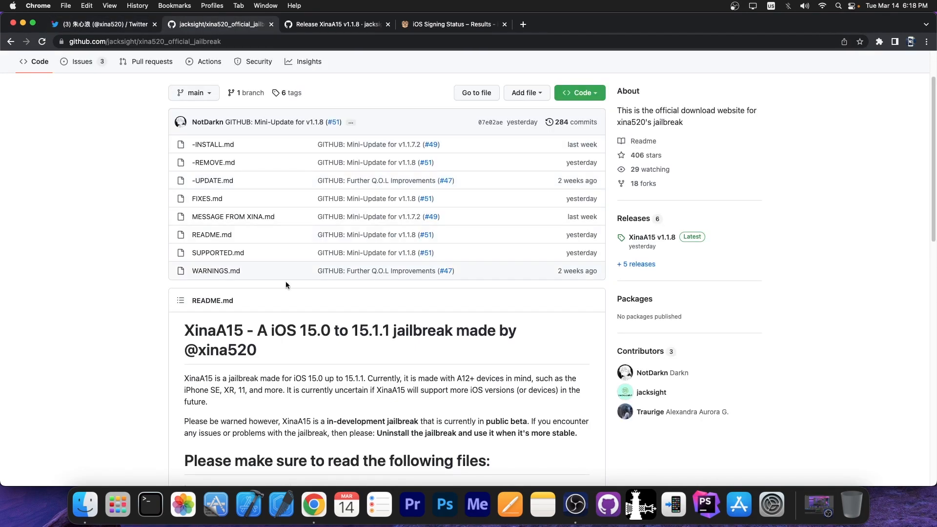
scroll(down, 3)
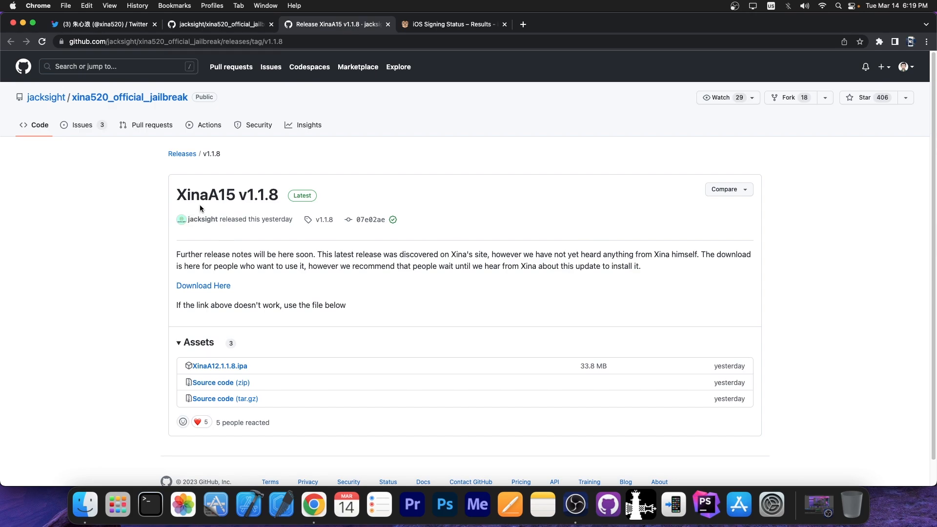
mouse_move(289, 240)
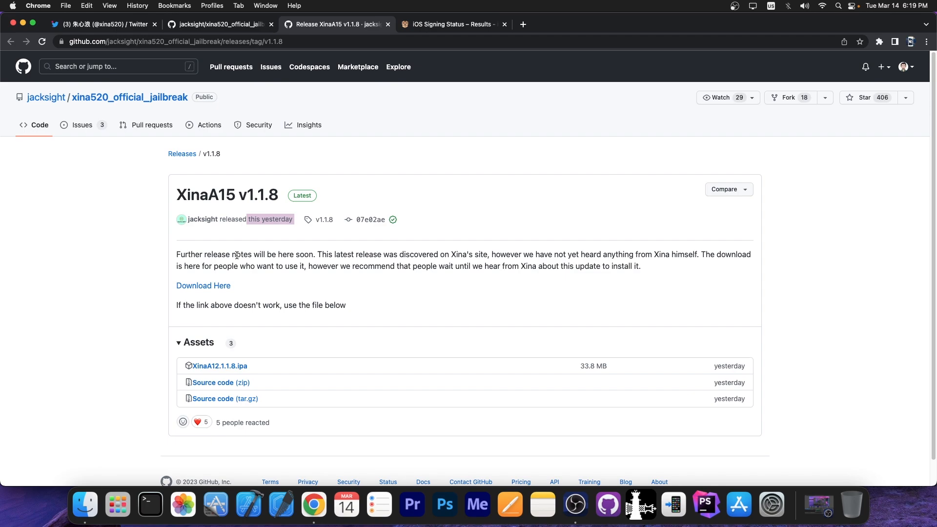
mouse_move(148, 251)
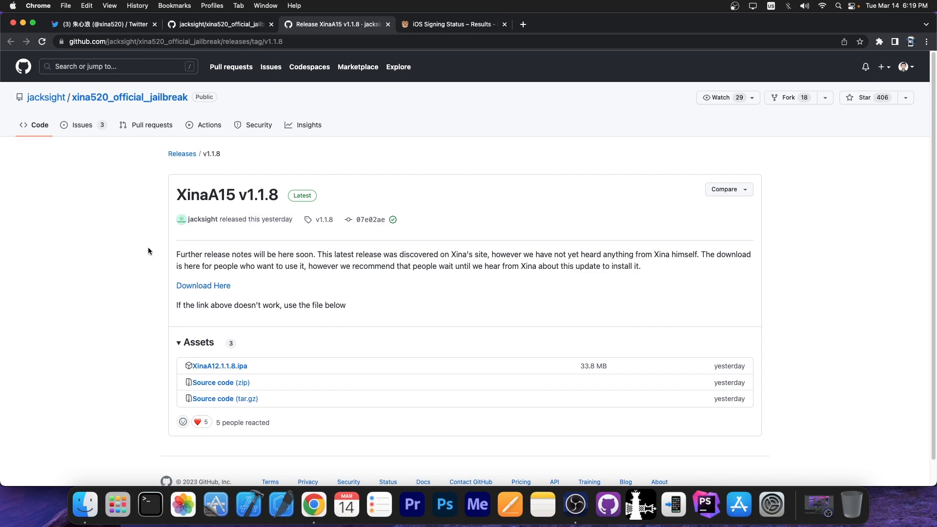
mouse_move(38, 111)
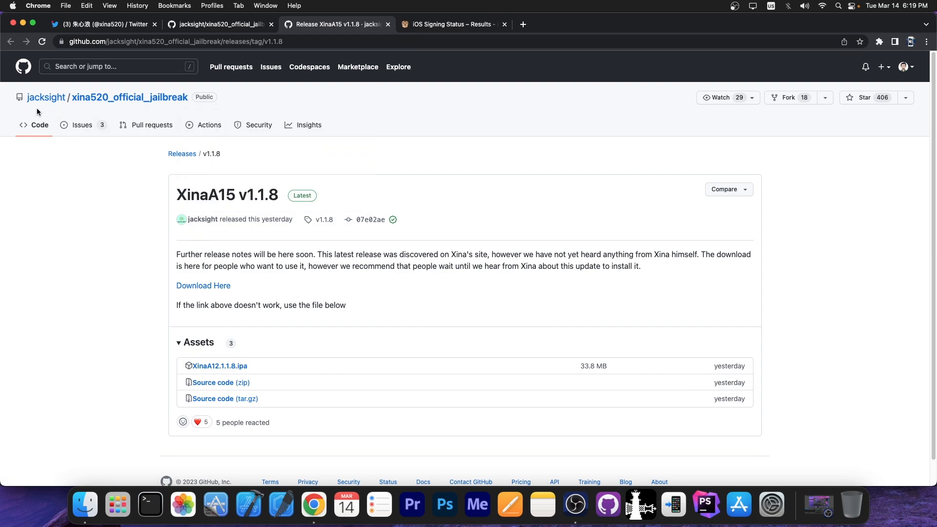
mouse_move(217, 168)
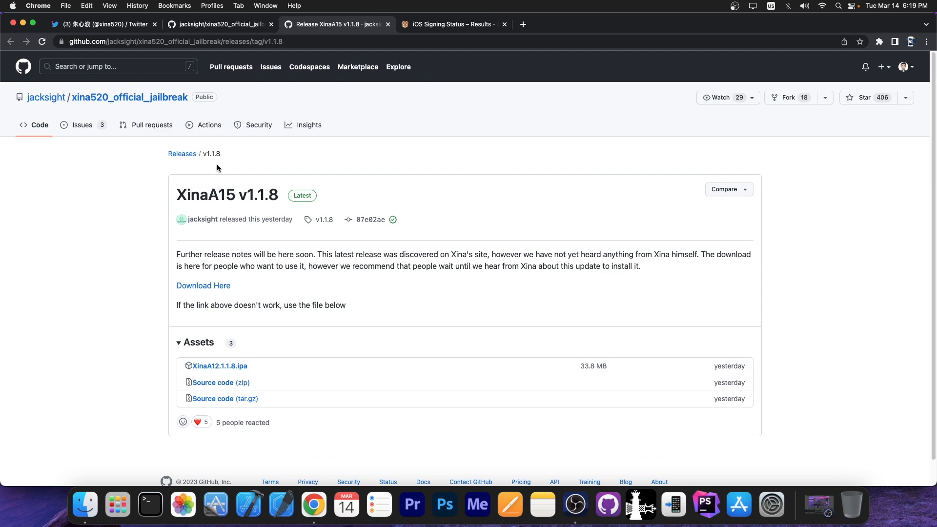
click(101, 24)
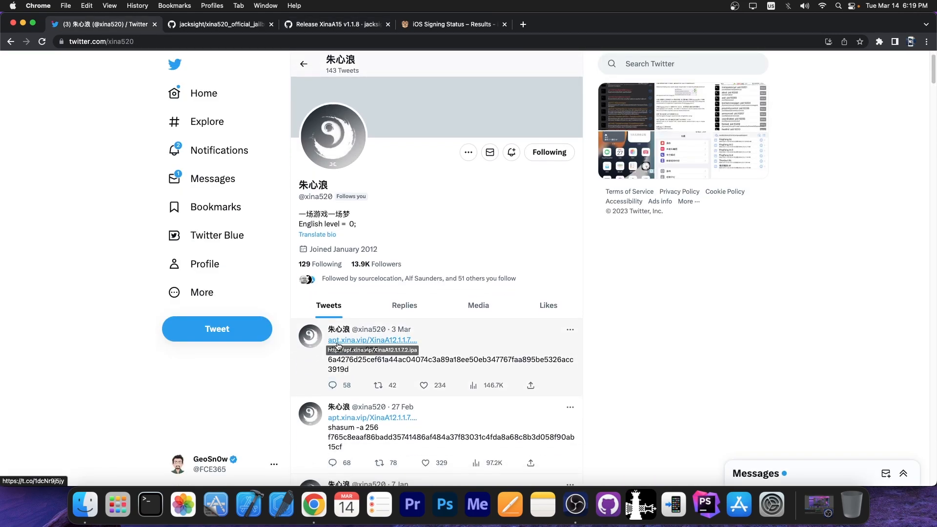
click(335, 24)
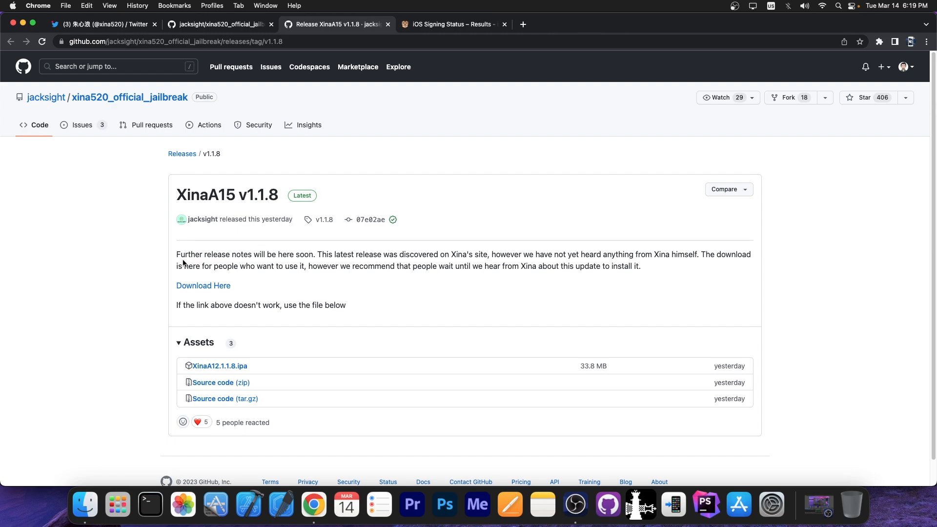
mouse_move(675, 316)
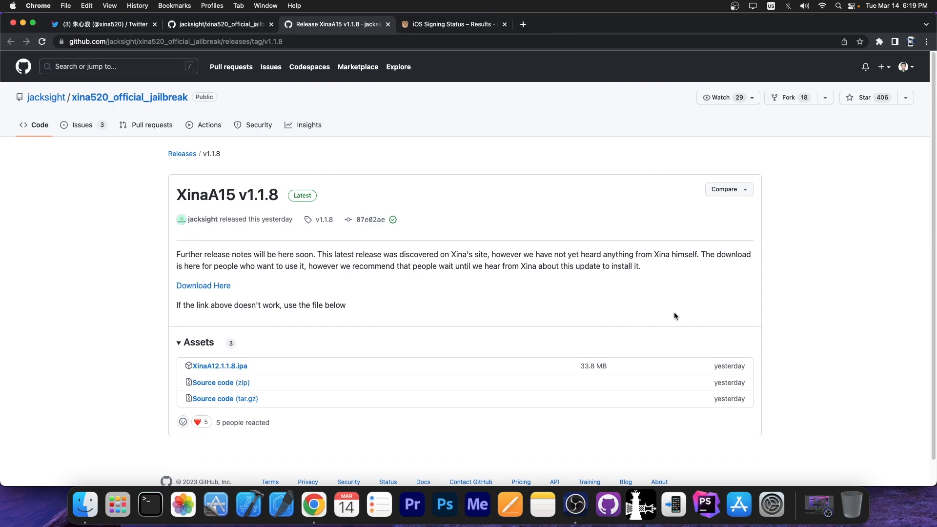
mouse_move(478, 273)
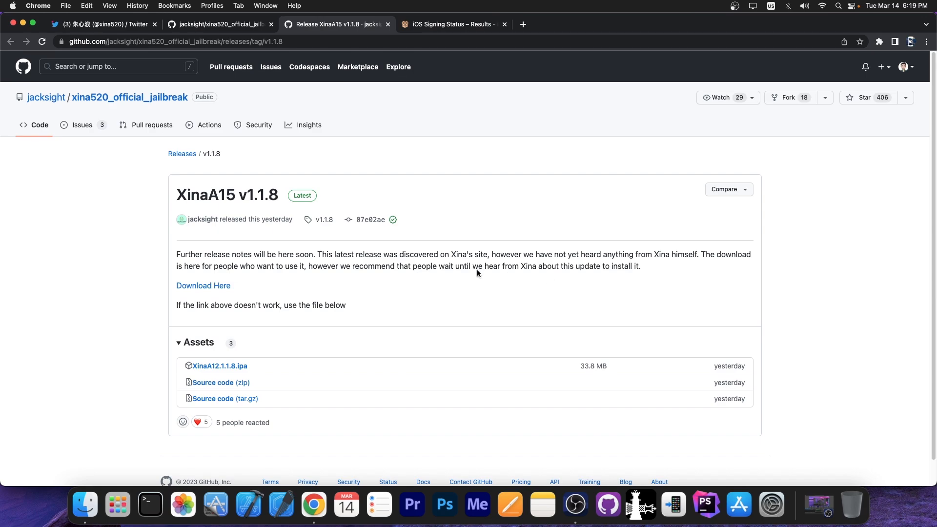
mouse_move(476, 279)
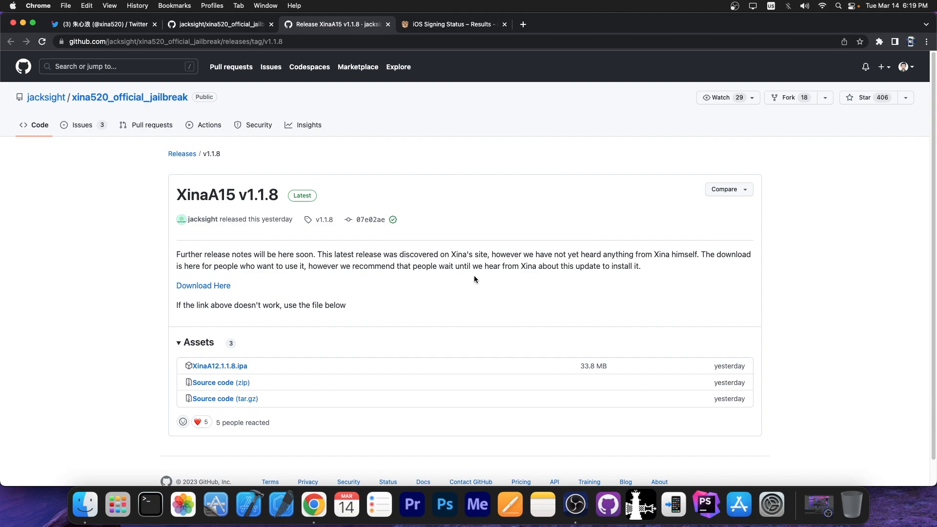
mouse_move(82, 125)
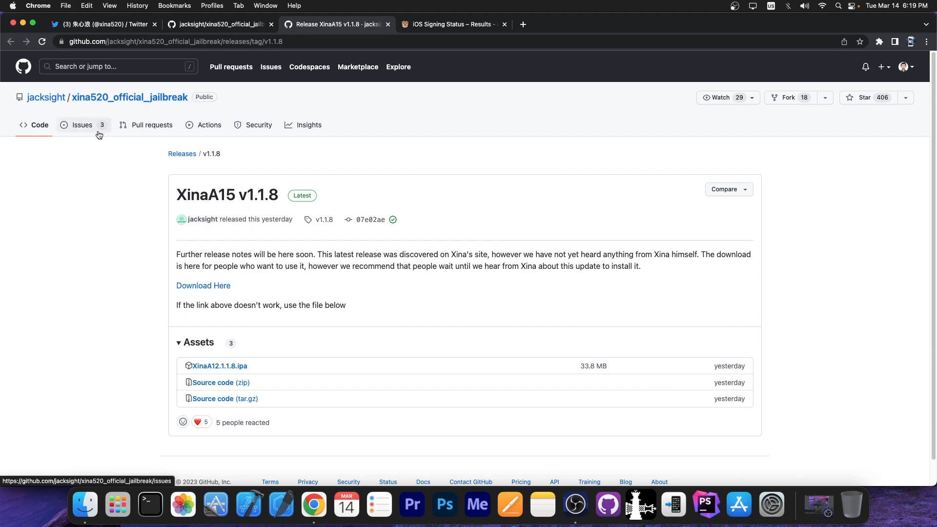
mouse_move(196, 153)
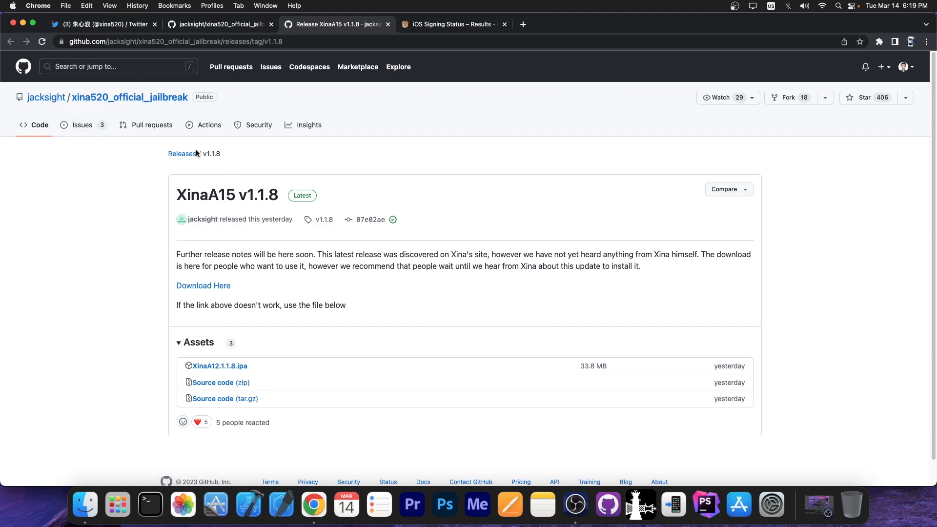
click(104, 23)
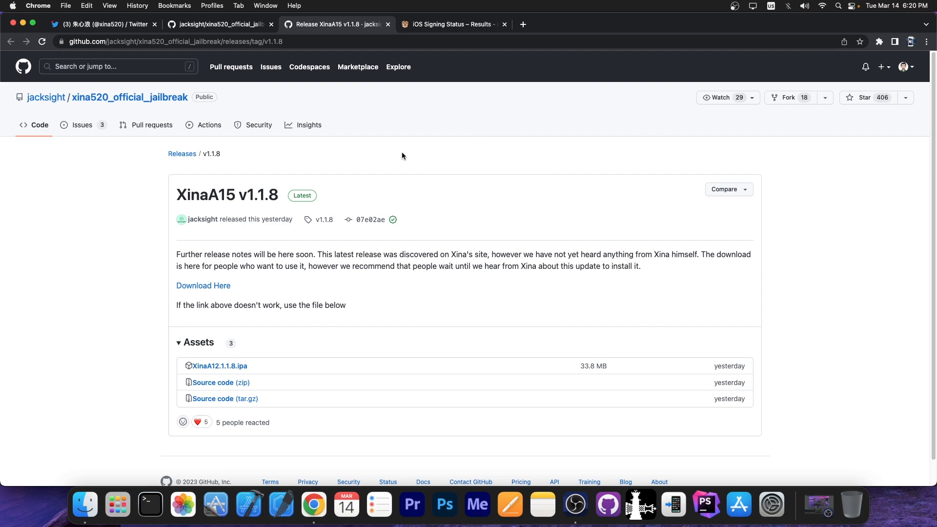
mouse_move(428, 185)
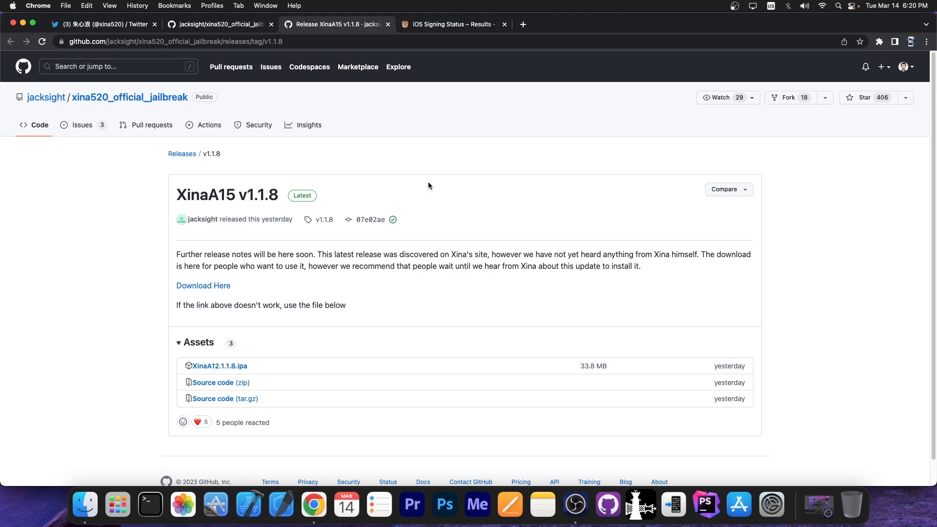
mouse_move(545, 257)
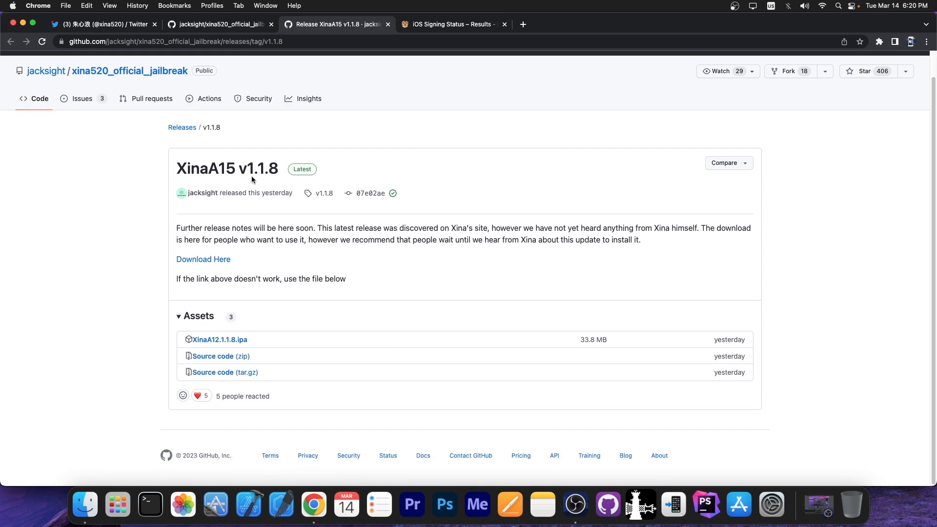
Step: Browse the developer's Twitter profile and view the XinaA12 1.1.7 release tweet
click(102, 24)
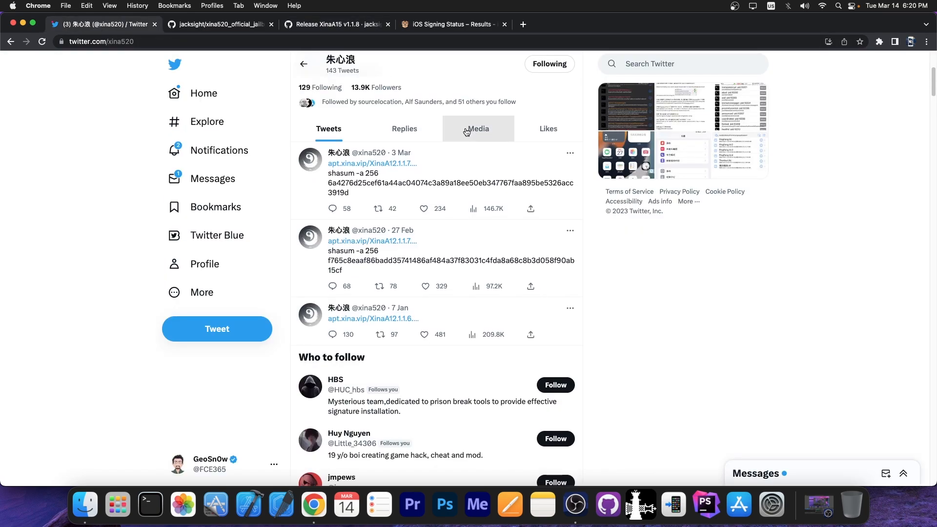
scroll(up, 3)
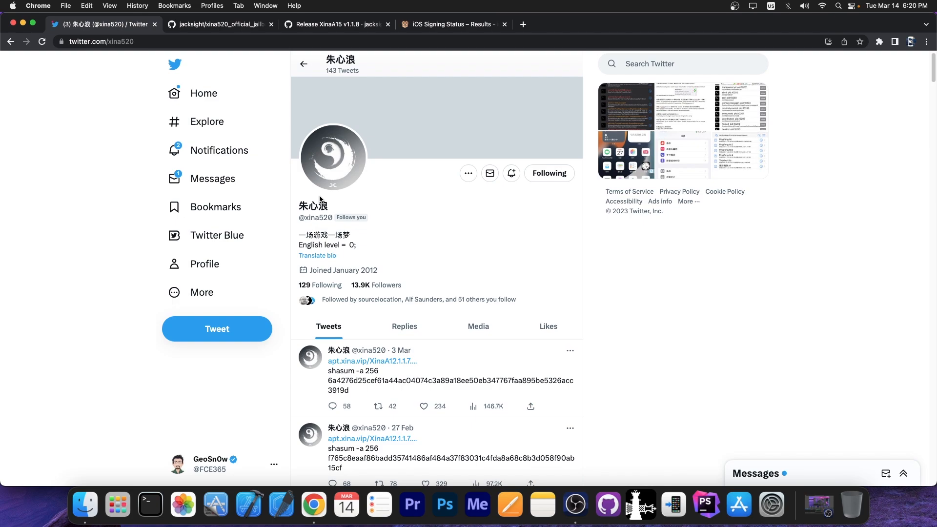
scroll(down, 3)
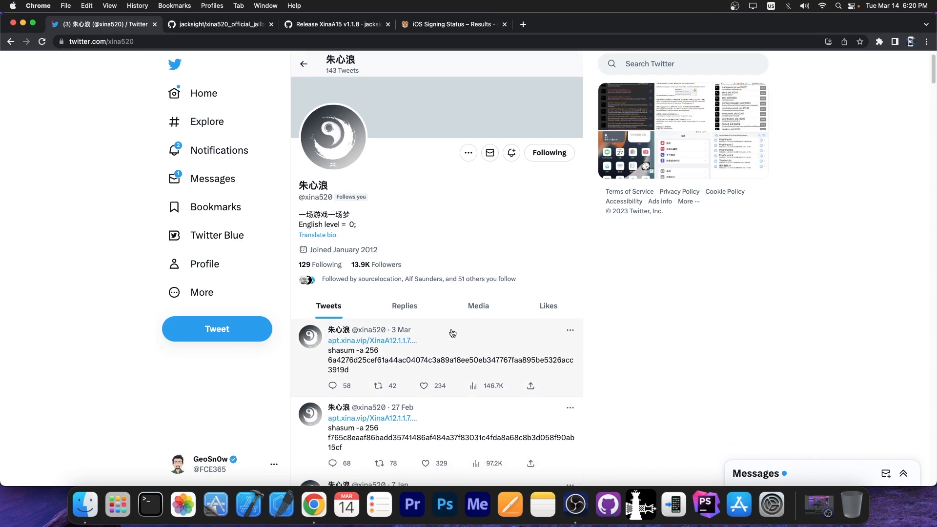
mouse_move(436, 339)
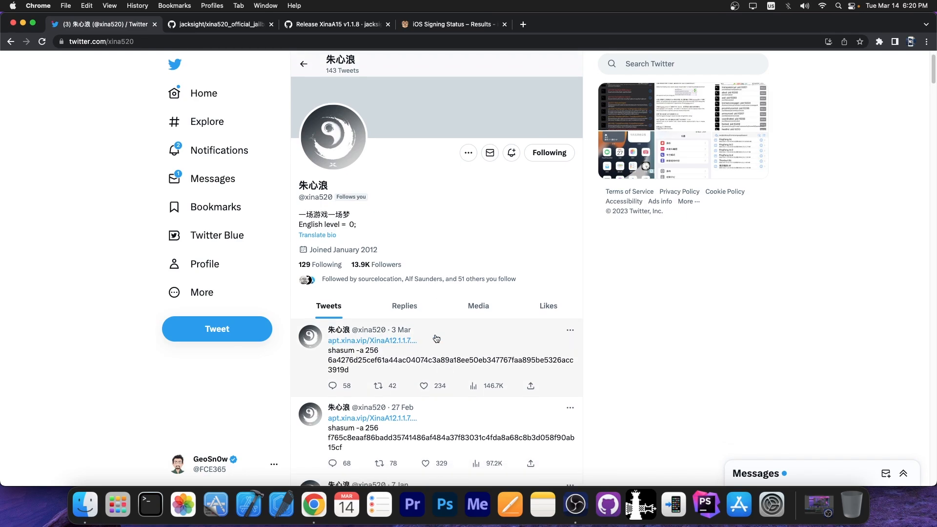
click(436, 355)
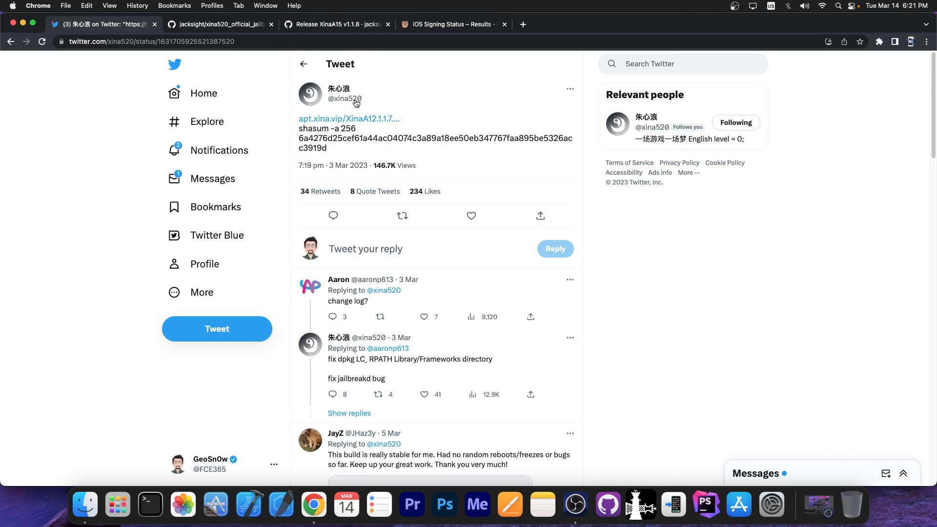
Step: Check the profile's Replies for the changelog, then return to the GitHub v1.1.8 release
click(338, 89)
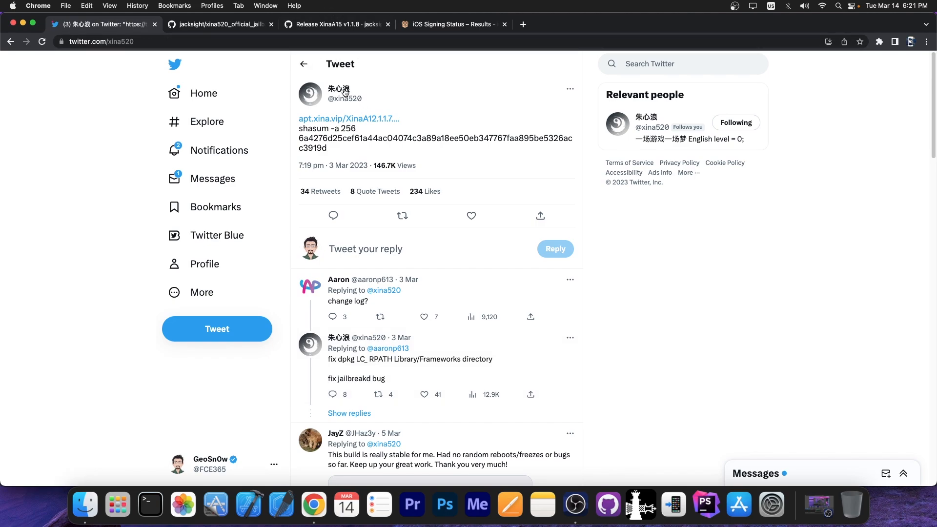
click(337, 94)
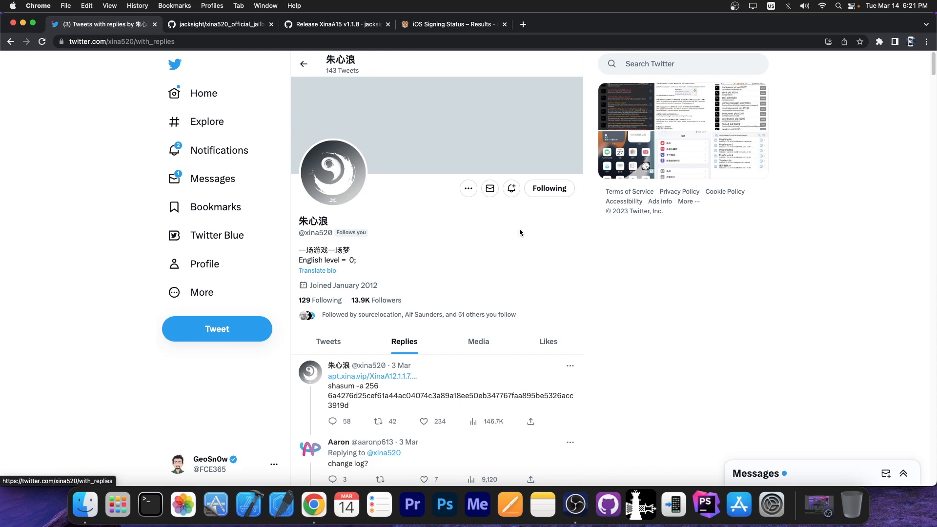
scroll(down, 3)
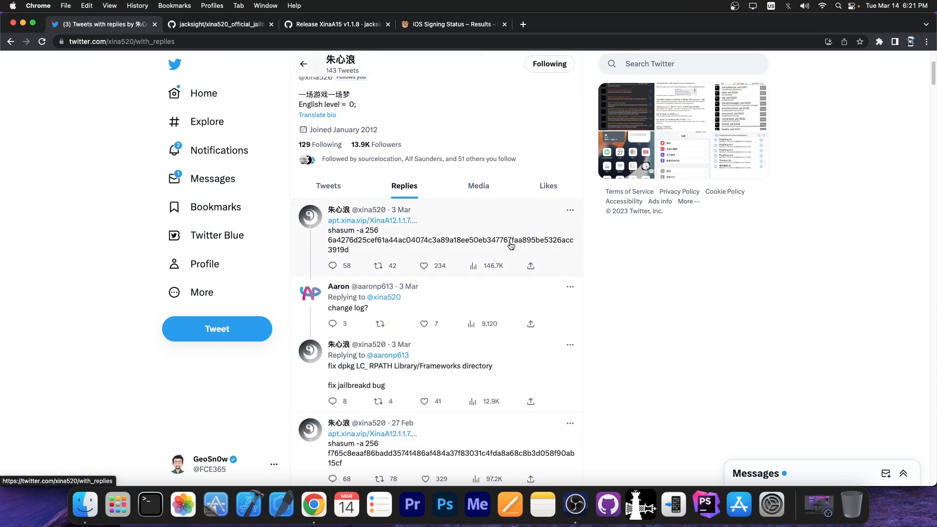
click(335, 23)
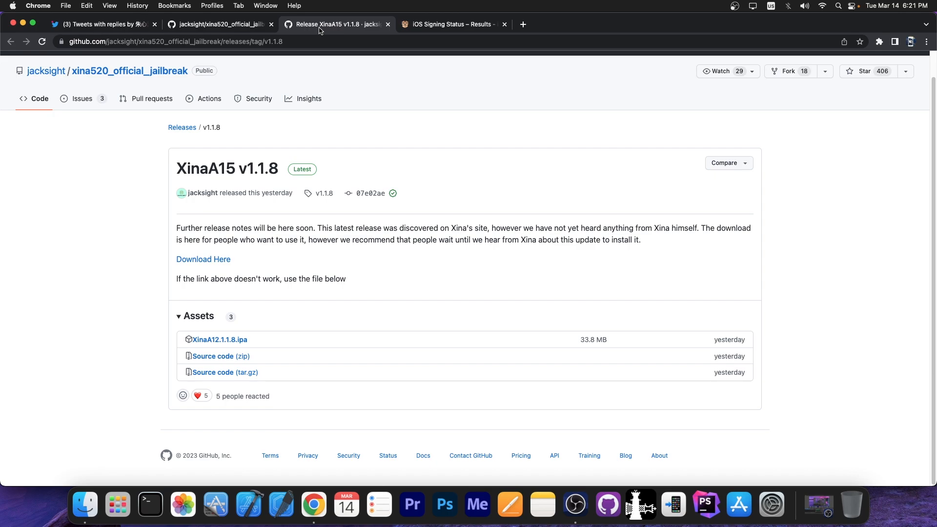
mouse_move(249, 166)
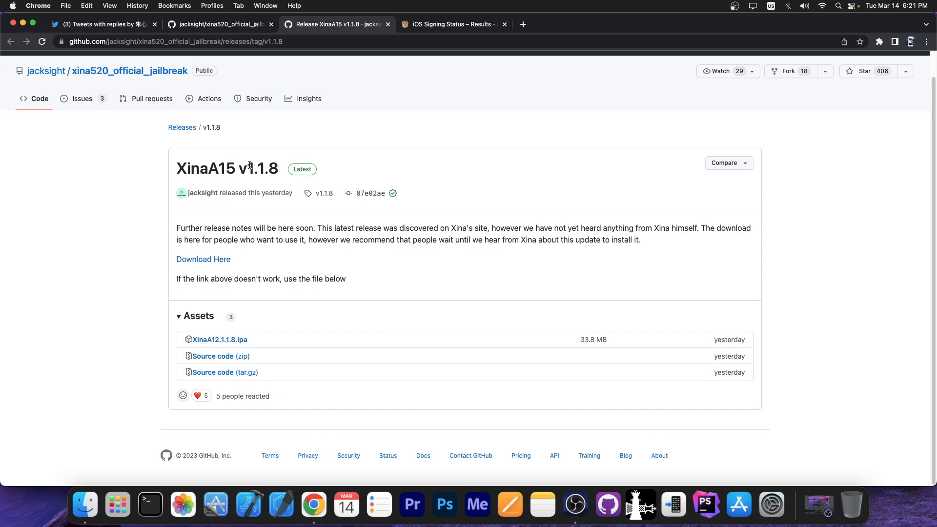
Step: View the iDeviceCentral signing status list with iOS 15 and 16 builds marked not signed
click(451, 25)
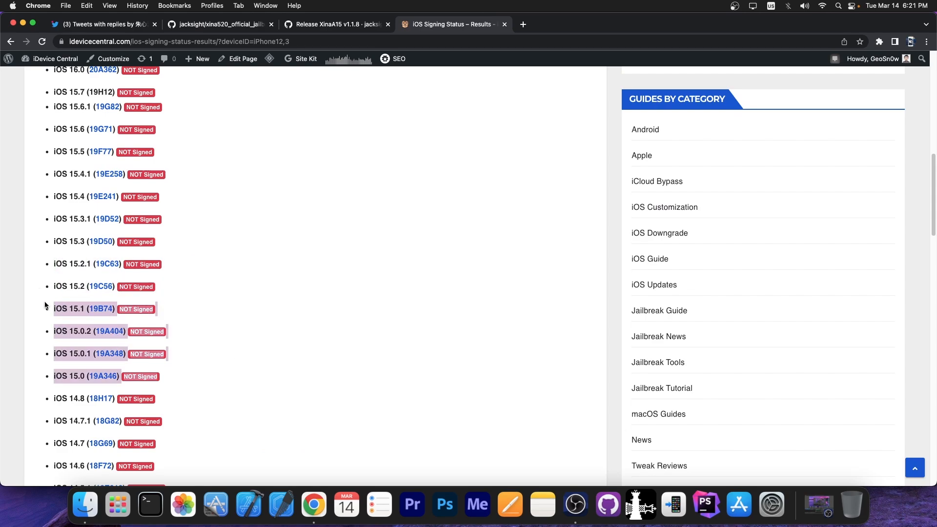
mouse_move(415, 236)
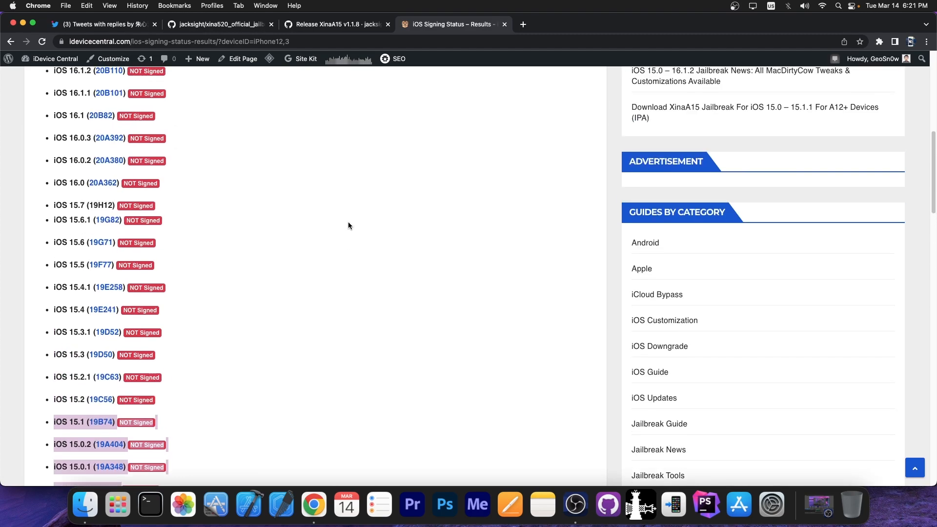
scroll(up, 3)
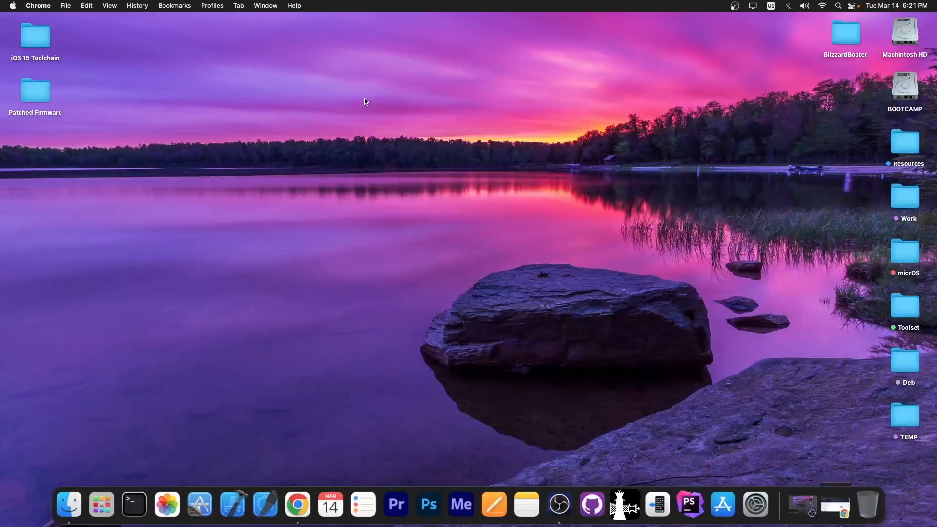
mouse_move(409, 107)
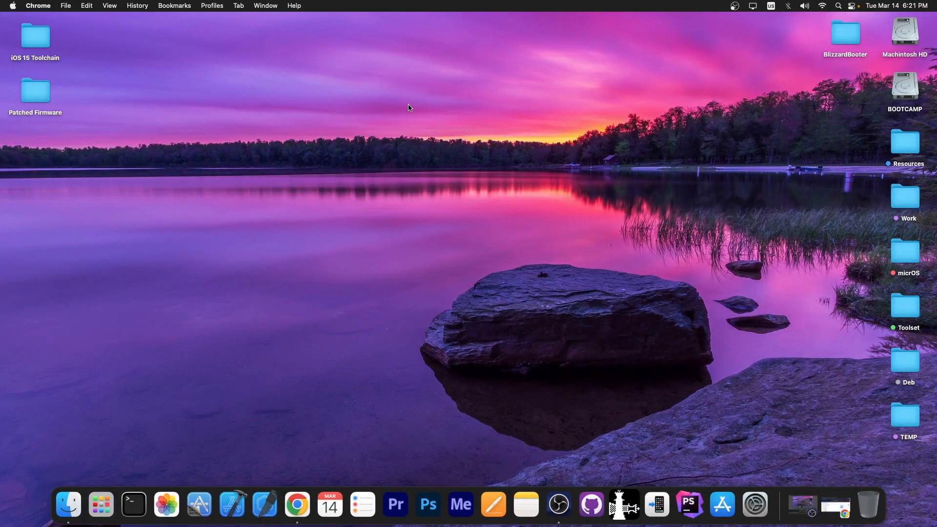
mouse_move(501, 110)
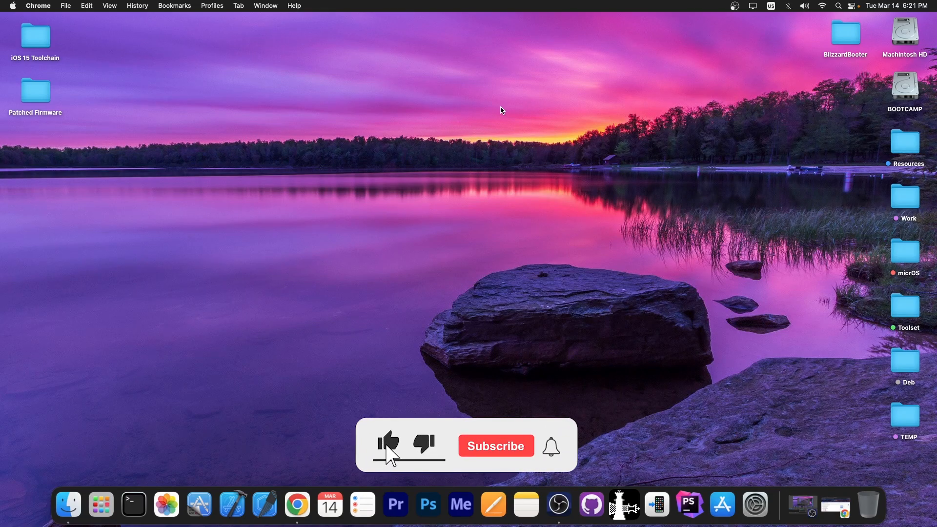
Step: Hide Chrome so the empty macOS desktop with its folders shows
click(388, 441)
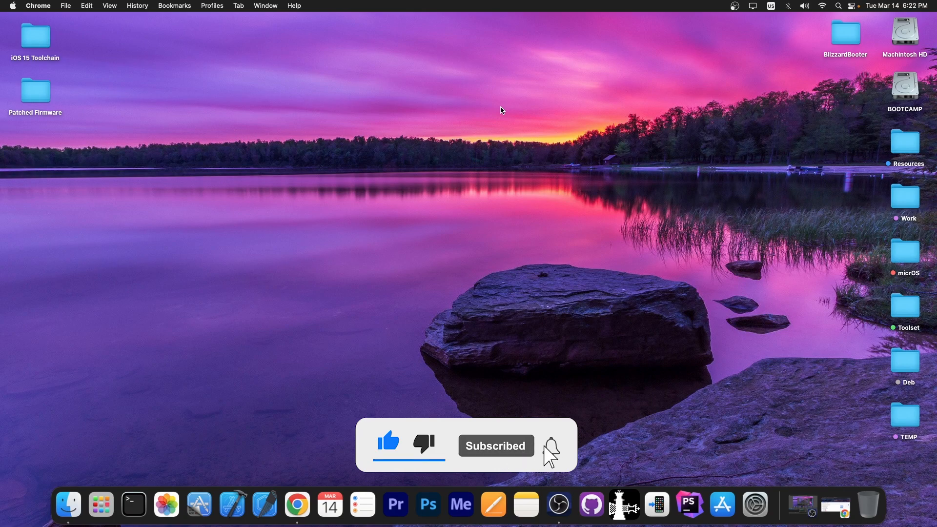
click(550, 446)
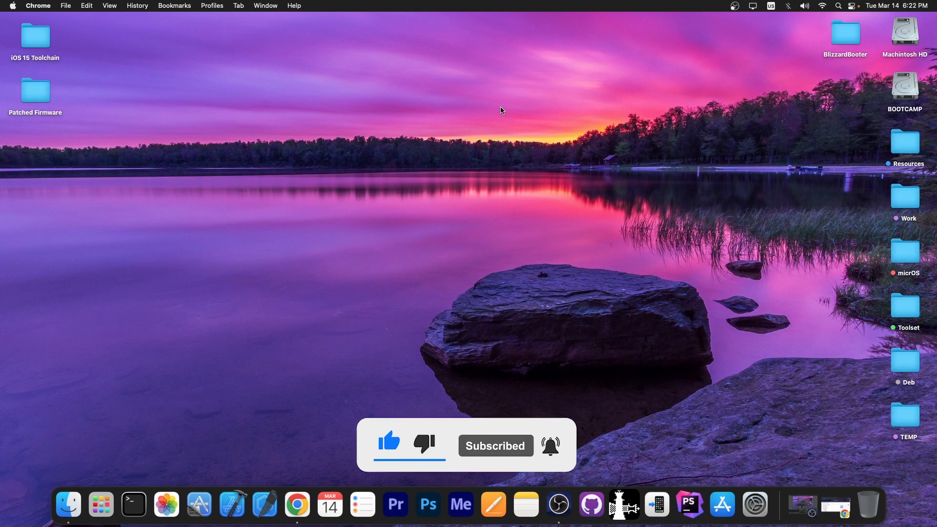